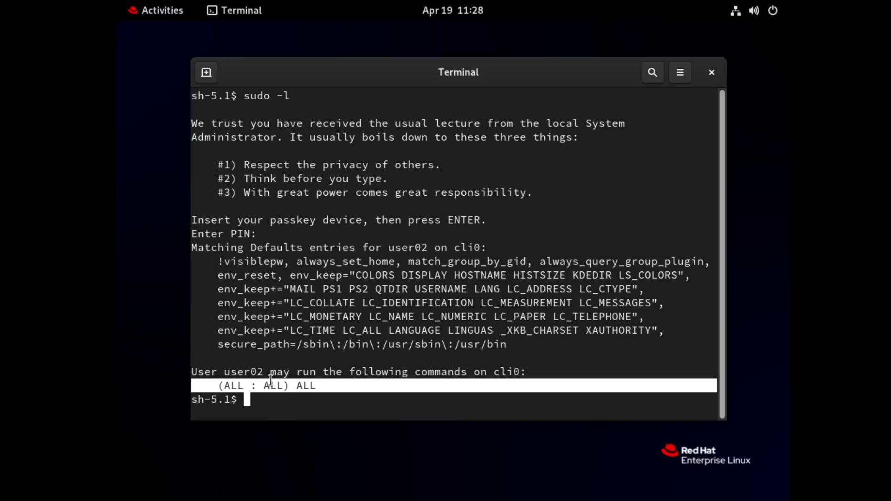
Start typing another sudo command at the prompt after the sudo -l output
type("sudo")
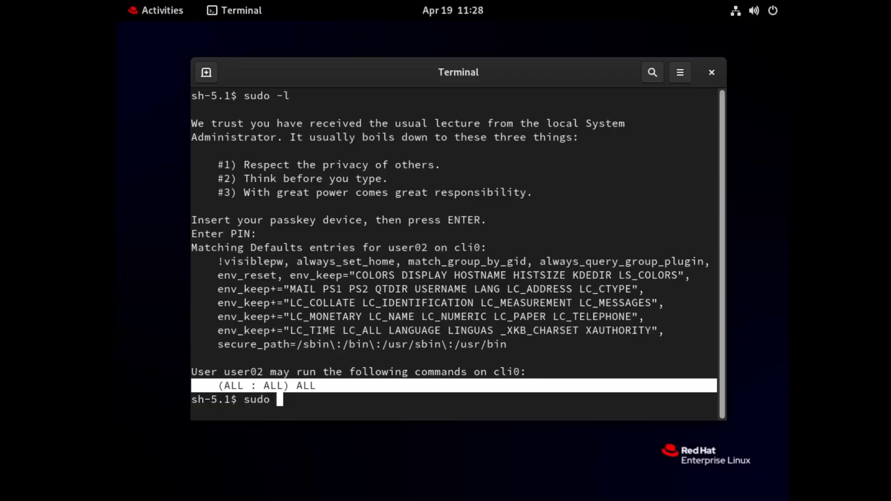
Enter the privileged command 'vim /etc/passw' following sudo
type("vim /etc/passw")
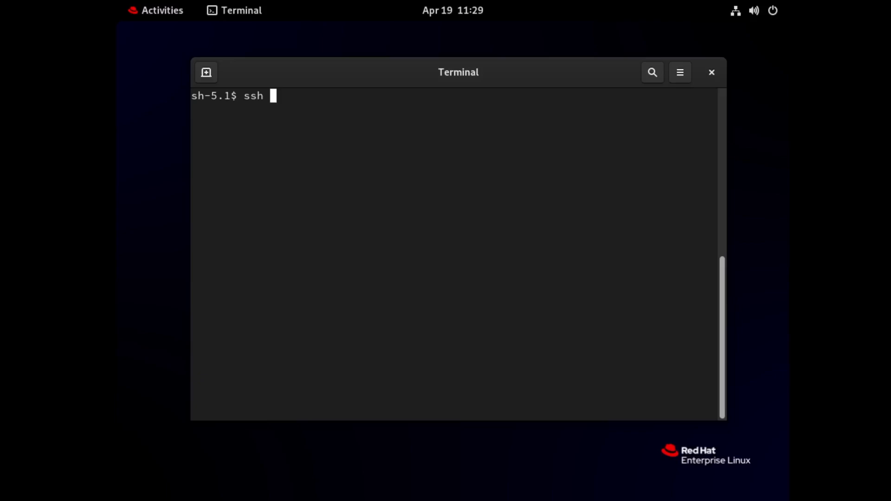
SSH as user02 to dir0.idm0.lab, reaching the remote shell without a password
type("user02")
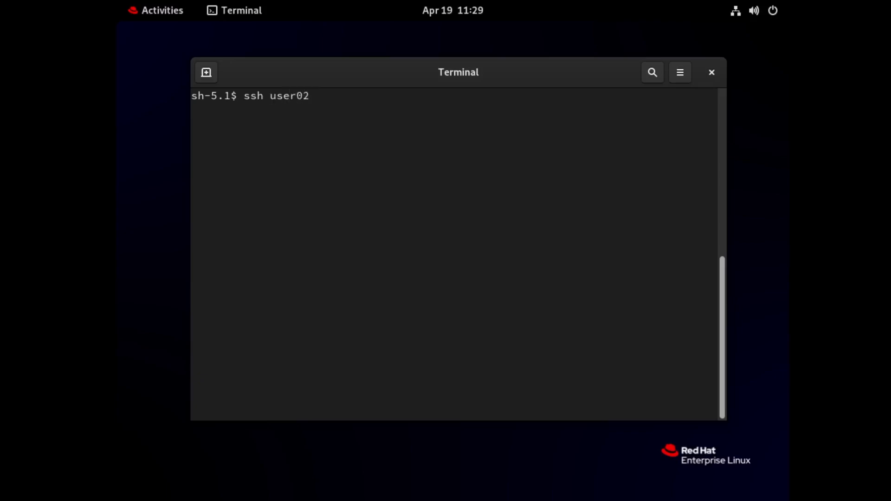
type("@")
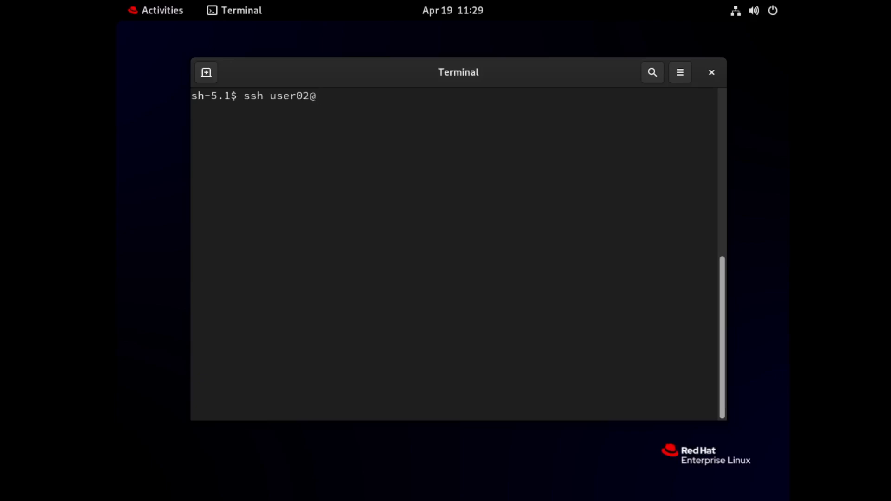
type("dir0.")
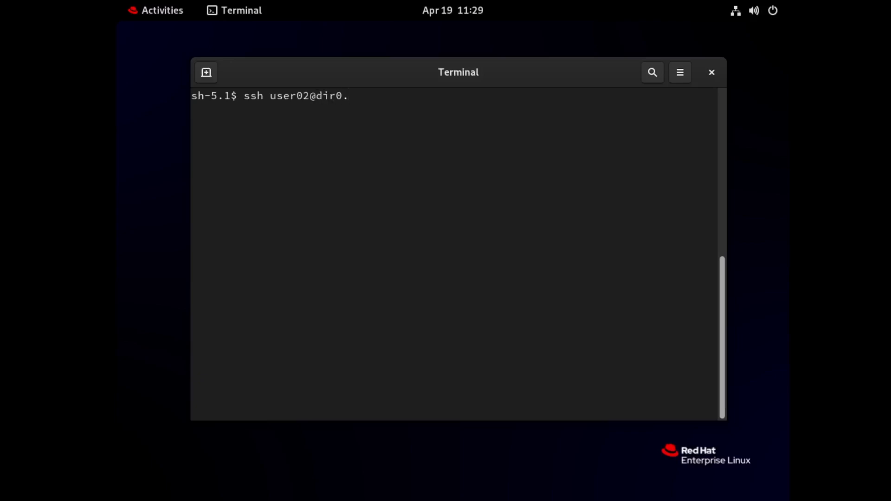
type("idm0.cl")
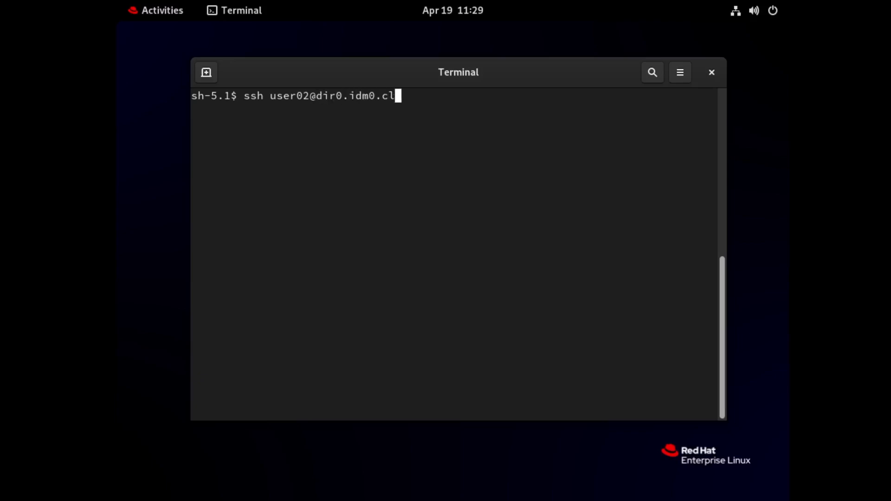
type("ab")
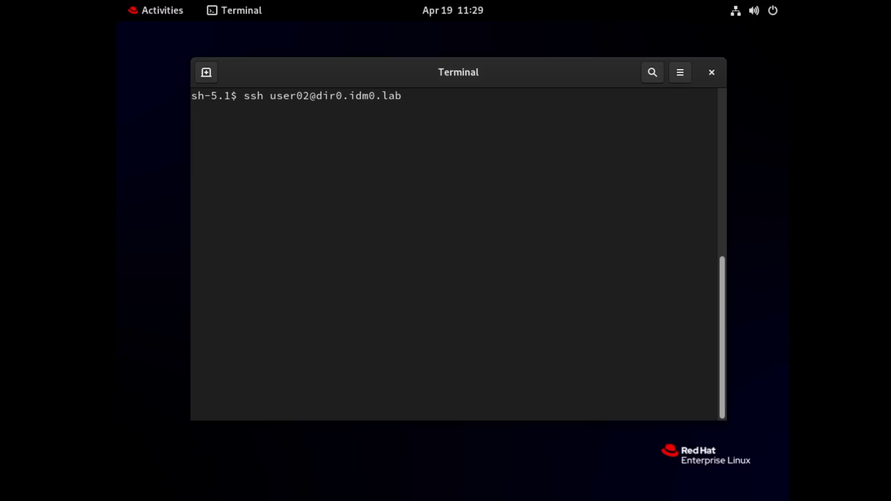
key("Return")
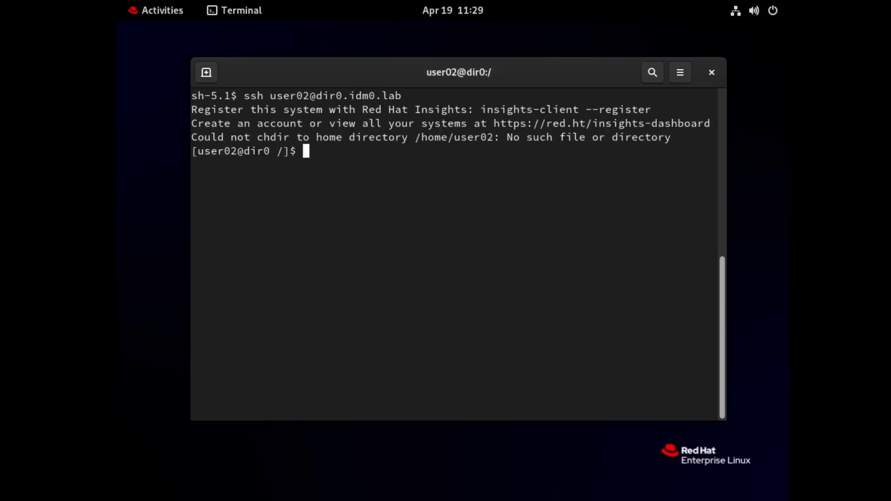